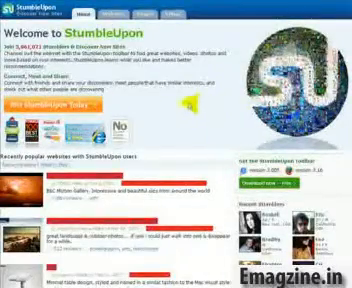
{"action": "scroll", "scroll_direction": "down", "scroll_amount": 3}
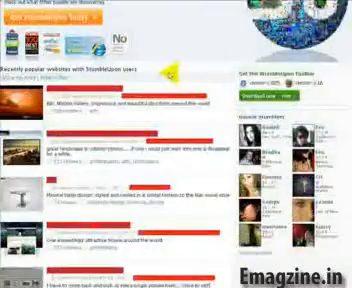
{"action": "scroll", "scroll_direction": "down", "scroll_amount": 3}
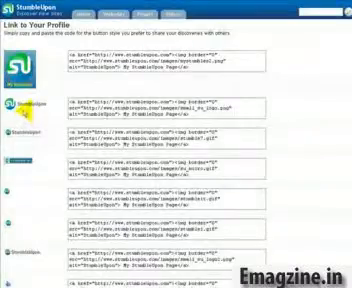
{"action": "scroll", "scroll_direction": "down", "scroll_amount": 3}
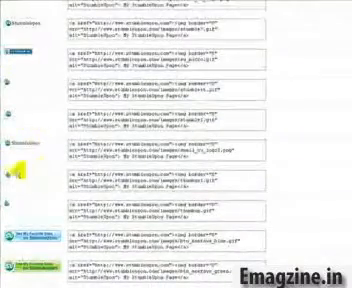
{"action": "scroll", "scroll_direction": "down", "scroll_amount": 3}
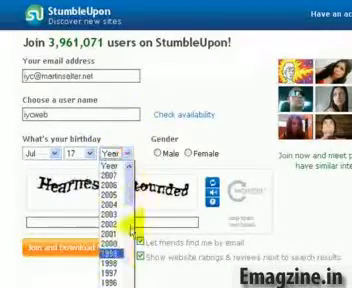
{"action": "scroll", "scroll_direction": "down", "scroll_amount": 3}
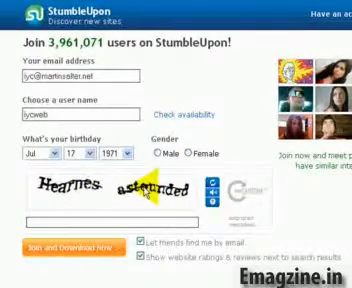
{"action": "type", "text": "Hearns"}
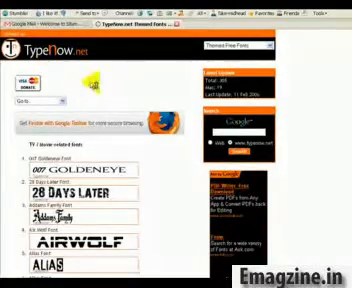
{"action": "scroll", "scroll_direction": "down", "scroll_amount": 3}
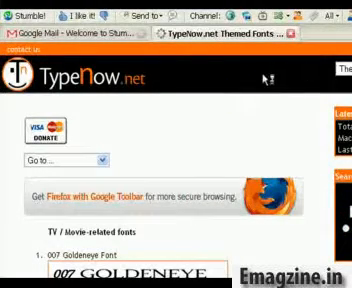
{"action": "scroll", "scroll_direction": "down", "scroll_amount": 3}
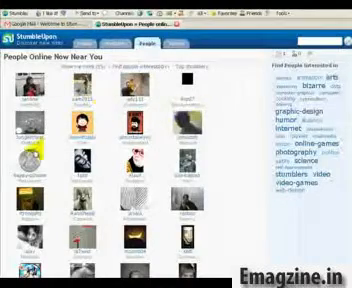
{"action": "scroll", "scroll_direction": "down", "scroll_amount": 3}
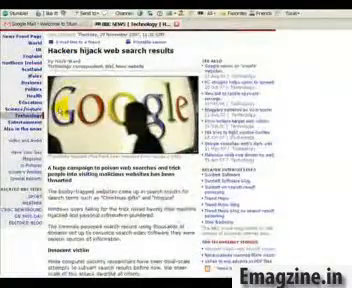
{"action": "scroll", "scroll_direction": "down", "scroll_amount": 3}
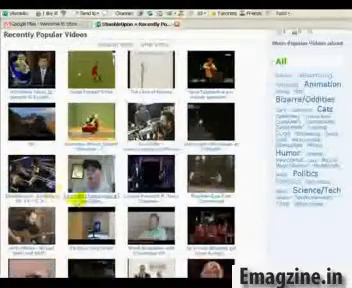
{"action": "scroll", "scroll_direction": "down", "scroll_amount": 3}
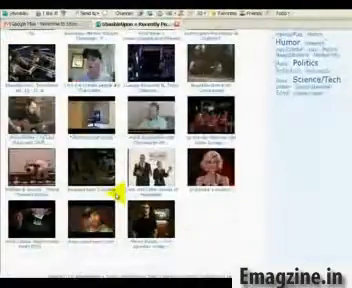